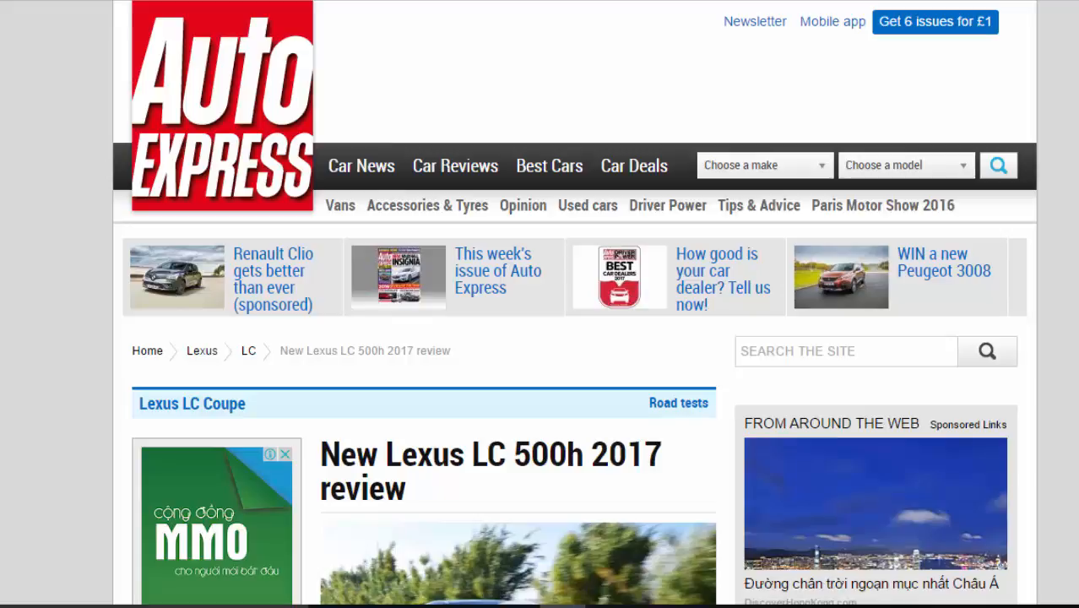
- Scroll the Lexus LC 500h review down to its lead photo and gallery
scroll(down, 3)
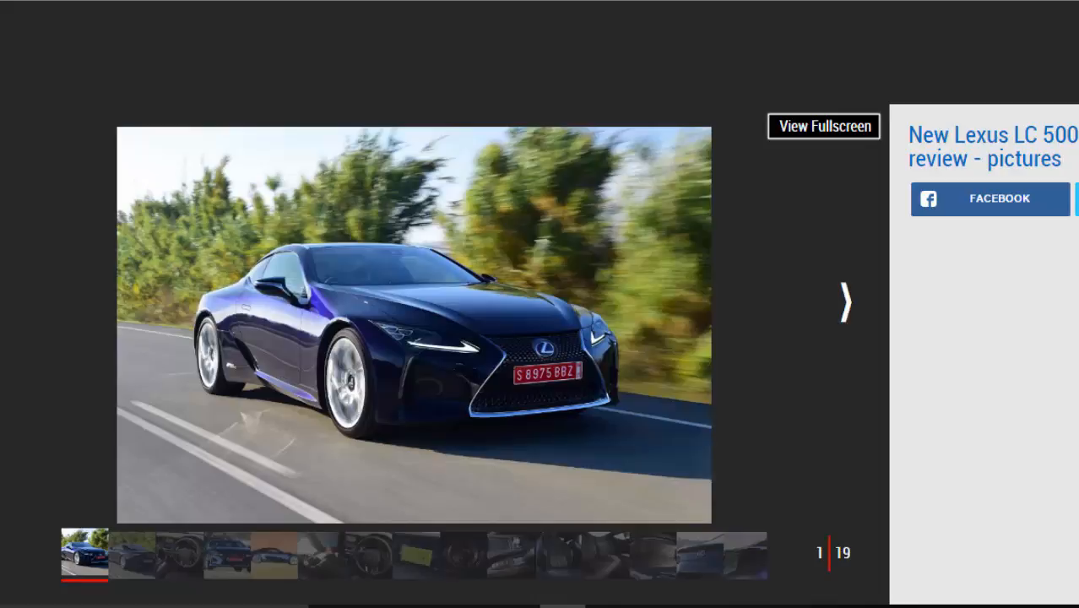
- Advance the gallery photo by photo to image 6 of 19, the interior with driver
click(844, 302)
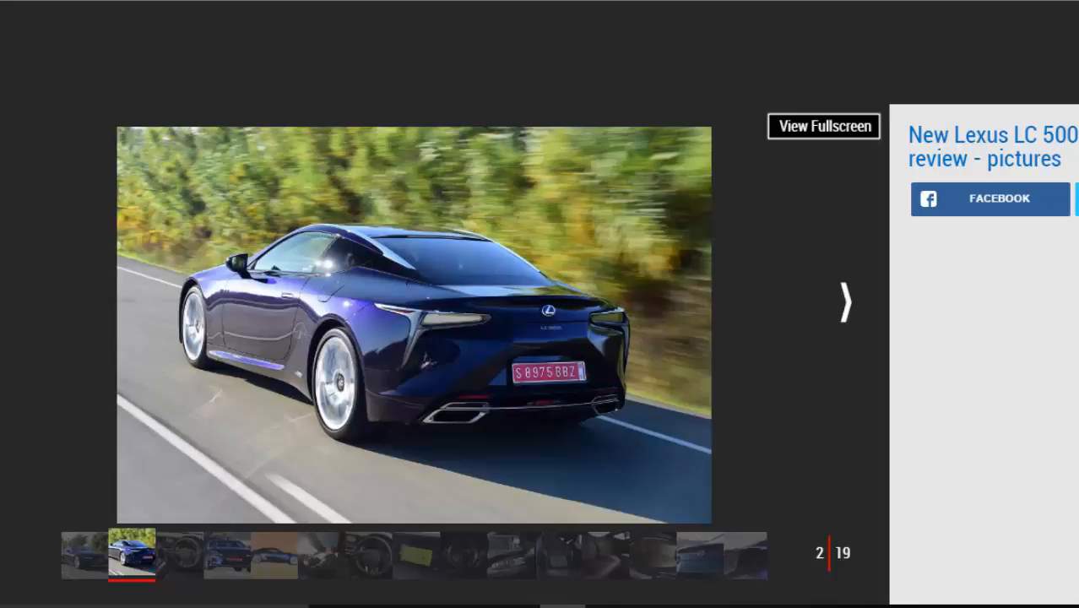
click(844, 300)
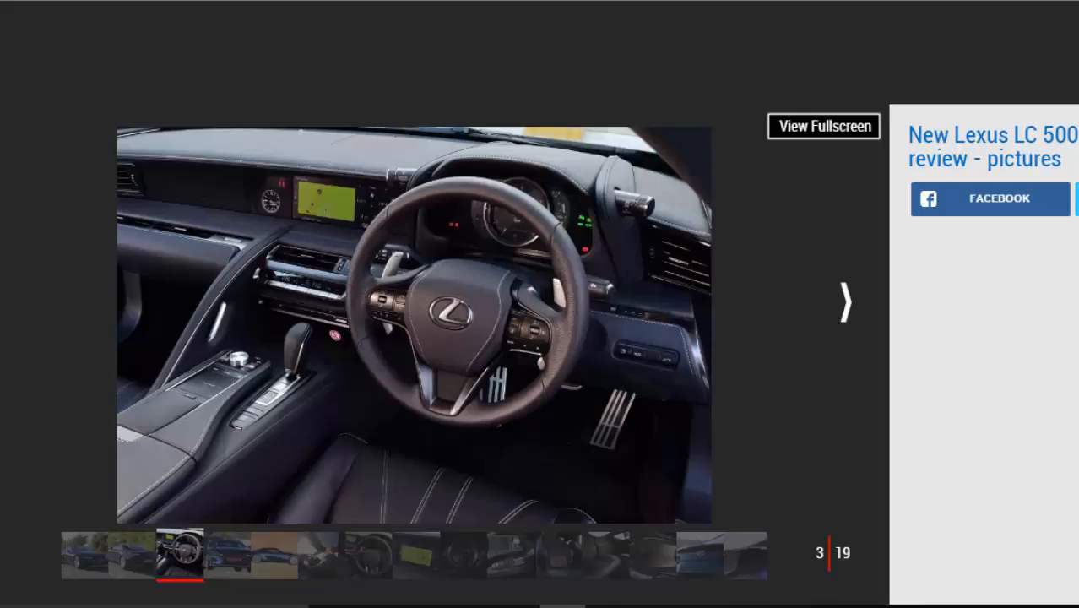
mouse_move(901, 354)
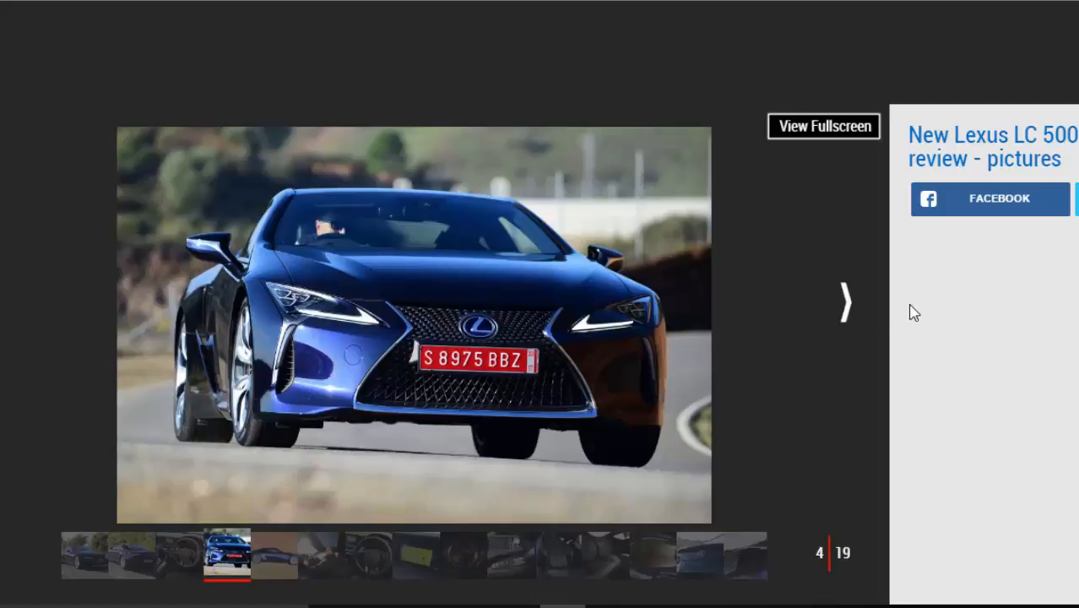
click(844, 302)
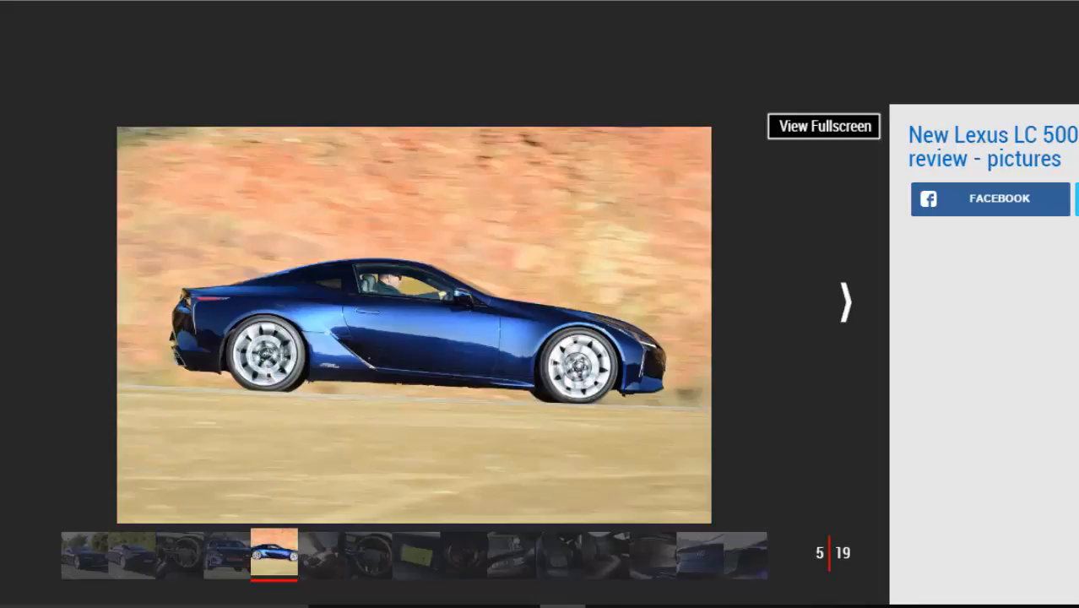
mouse_move(841, 301)
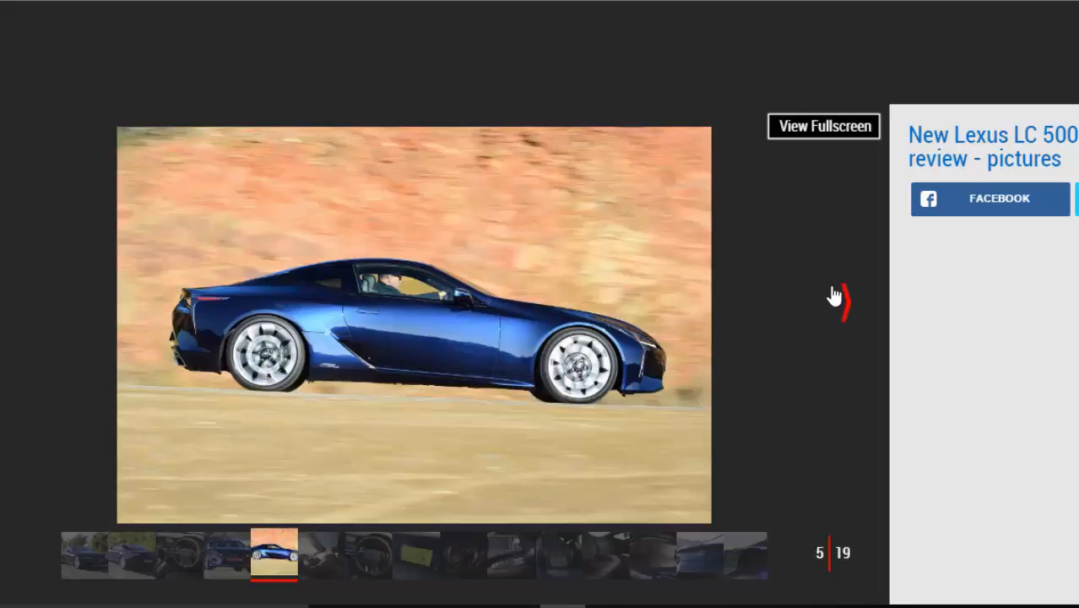
click(844, 303)
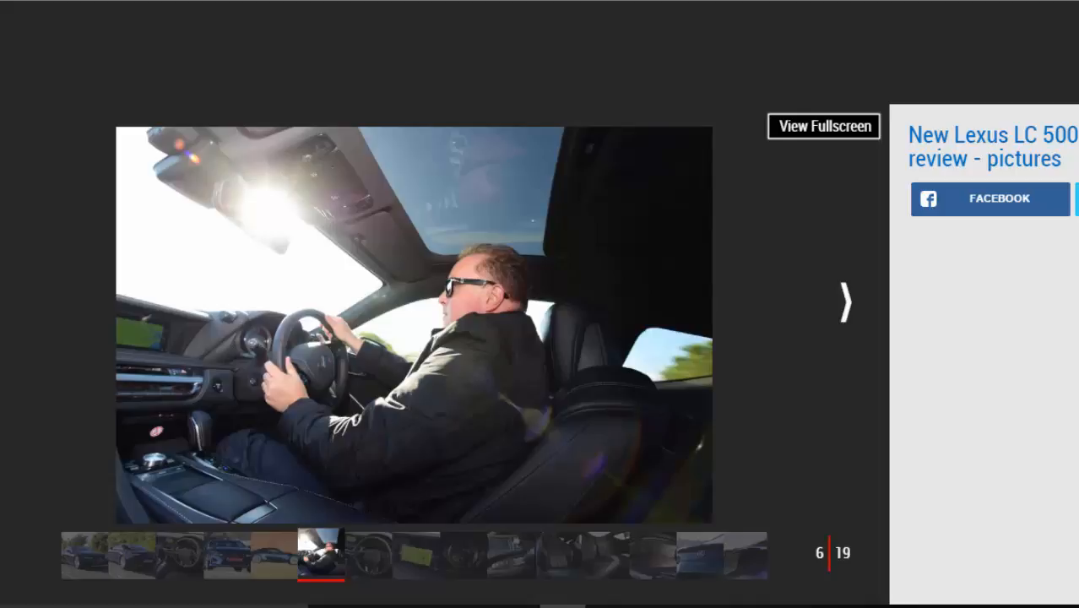
- Step through the steering wheel, nav screen, dial, gear selector and seats to photo 13, the boot
click(844, 300)
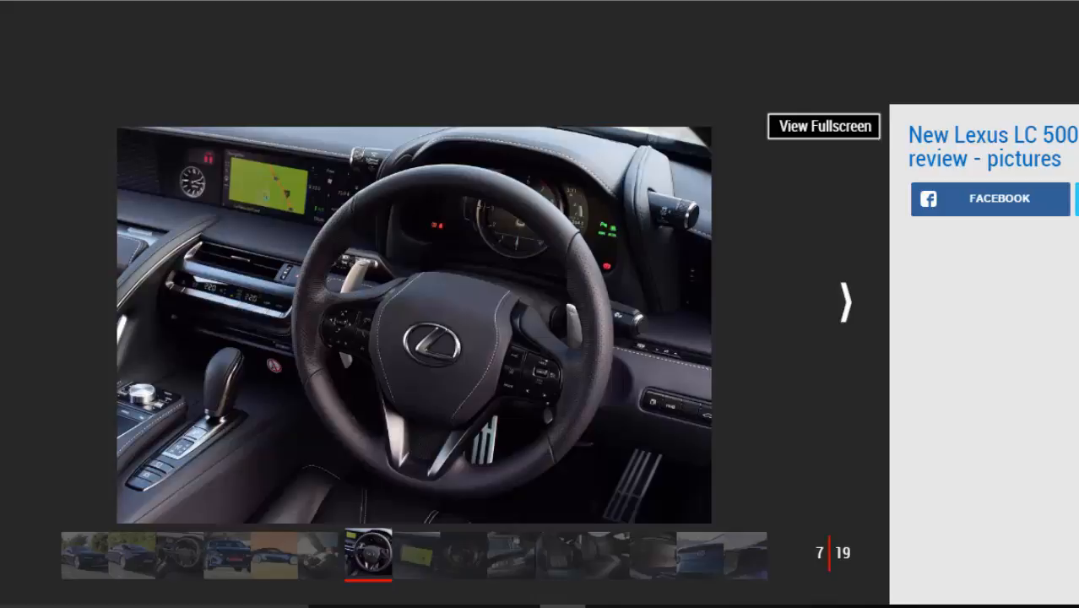
click(844, 300)
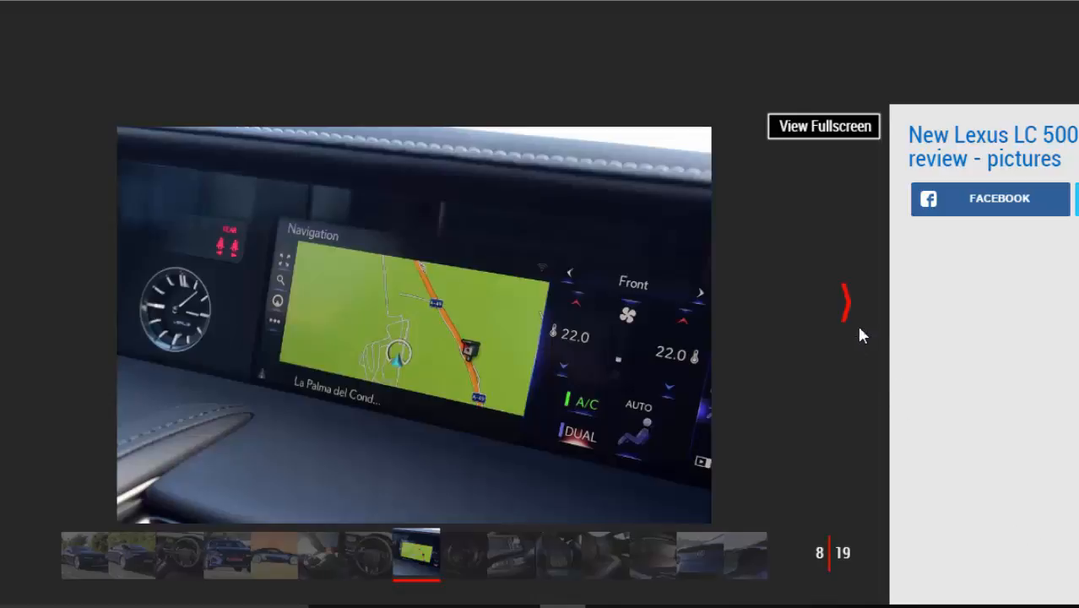
click(844, 302)
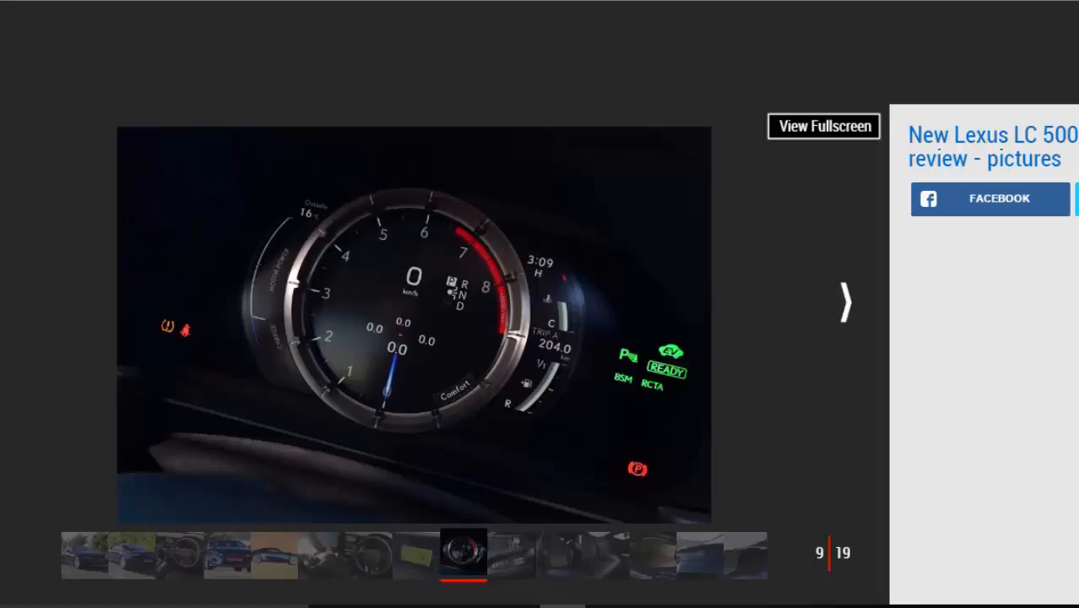
click(844, 300)
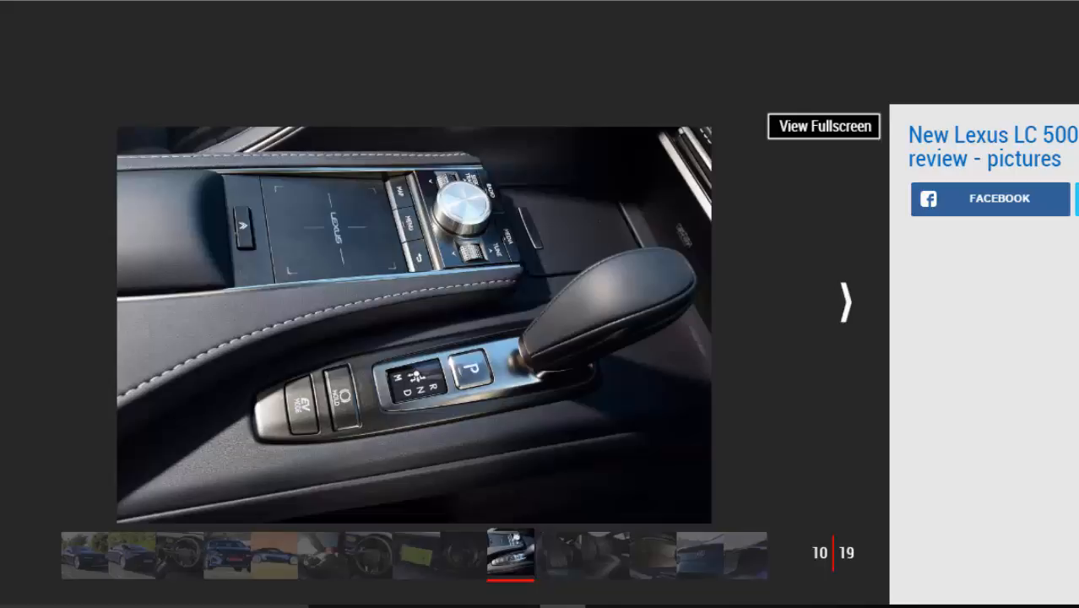
mouse_move(958, 472)
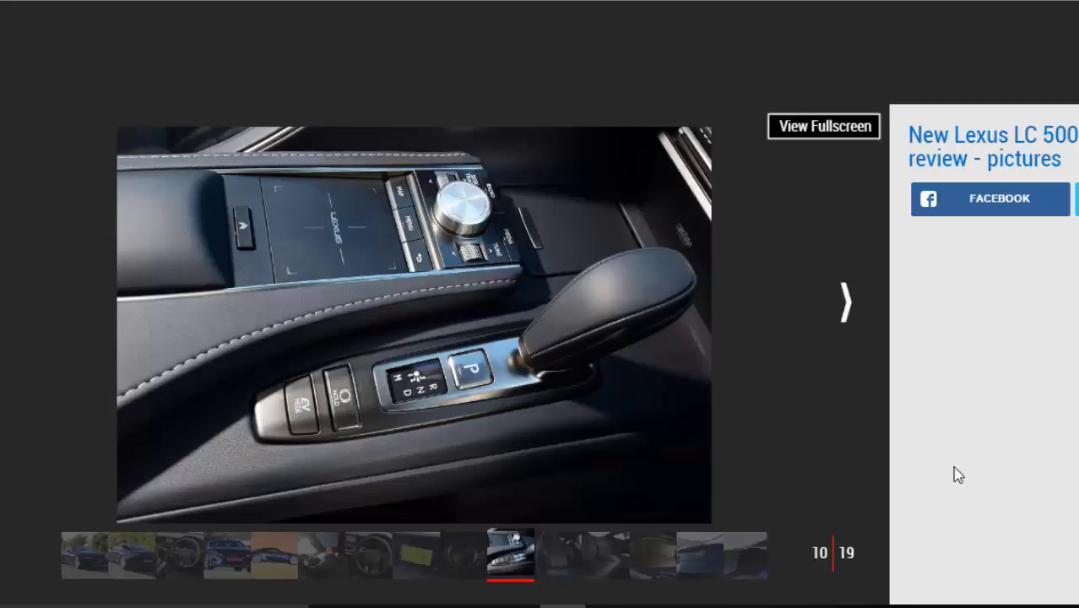
click(844, 301)
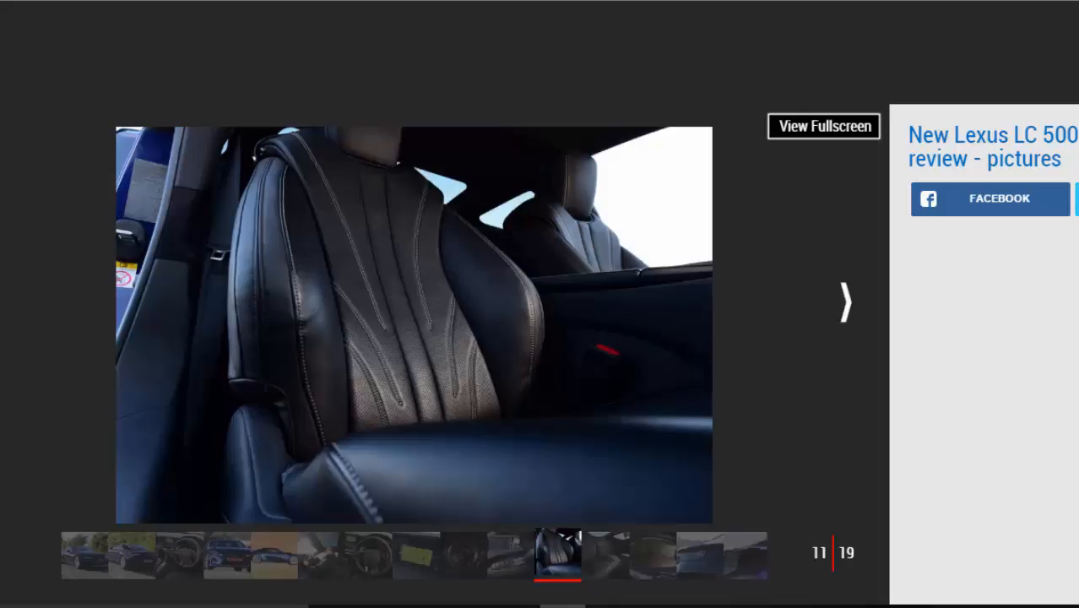
click(844, 302)
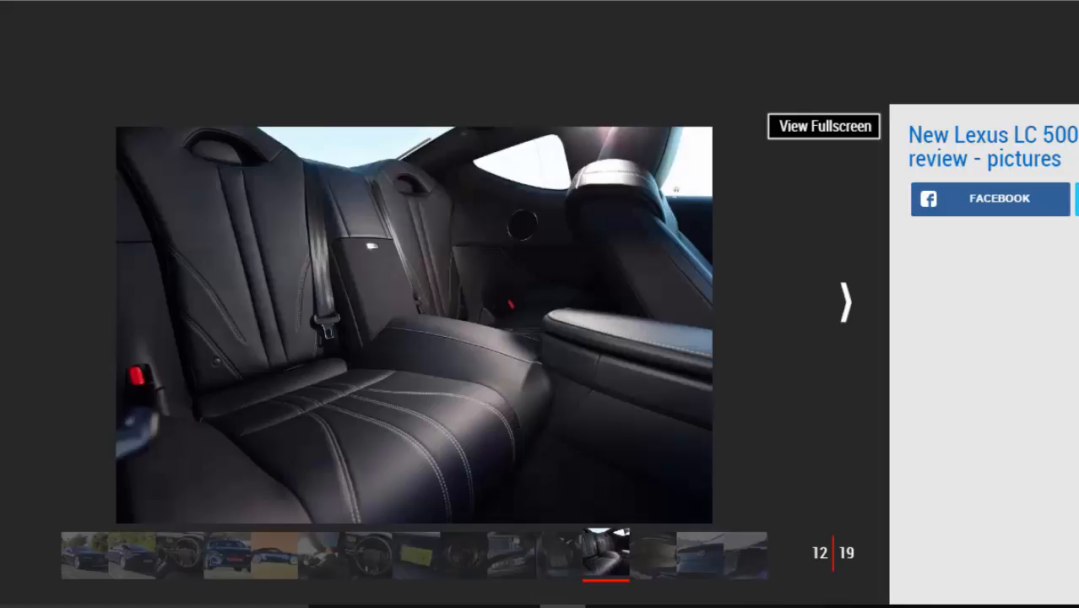
click(844, 300)
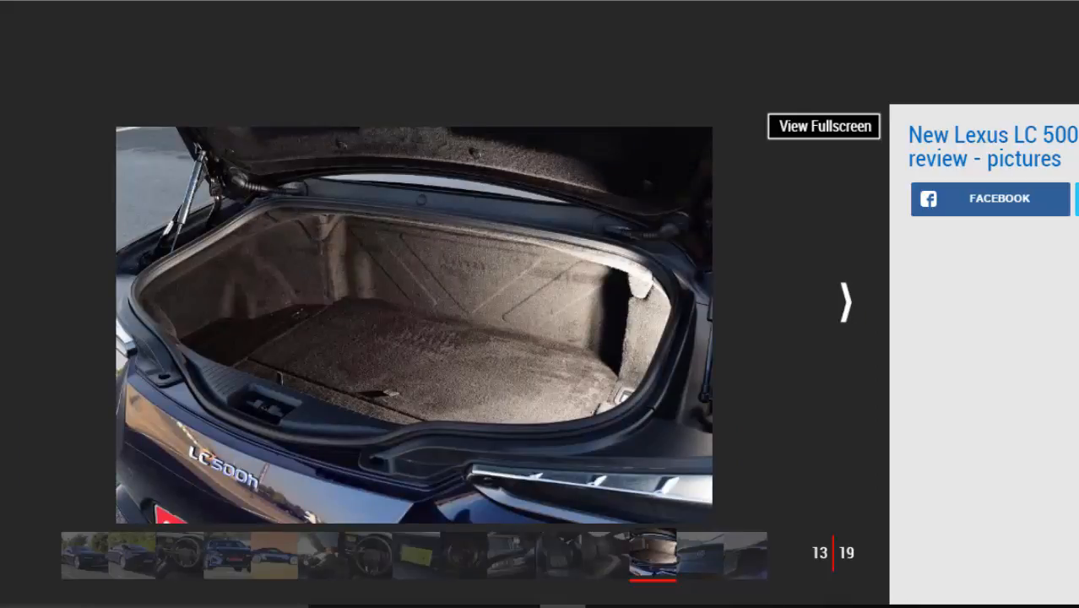
- Continue past the LC500h badge and door mirror to photo 18 of 19, the tail light
click(844, 301)
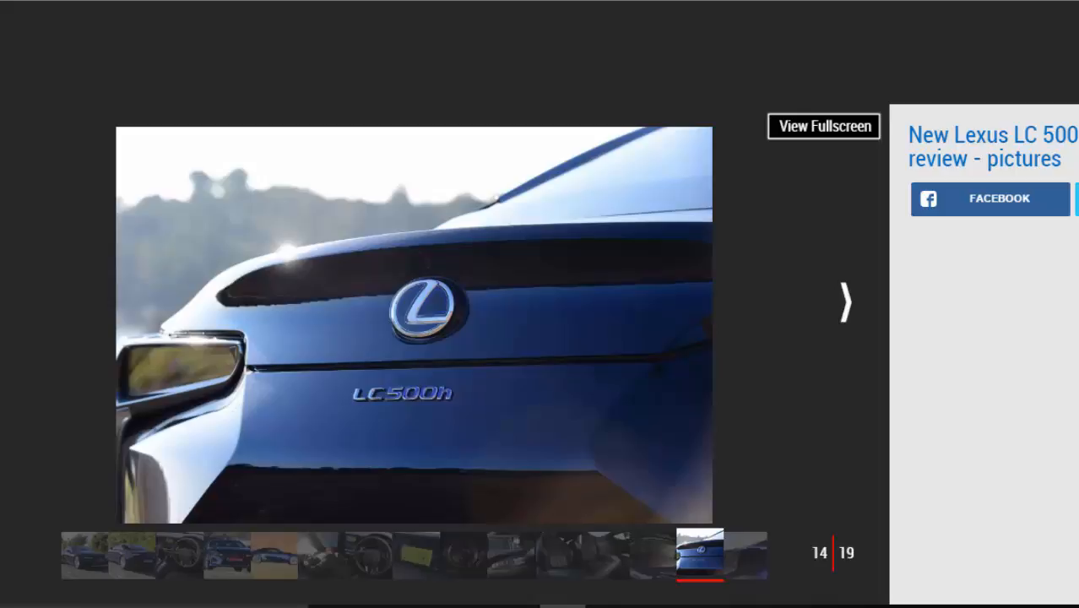
mouse_move(847, 300)
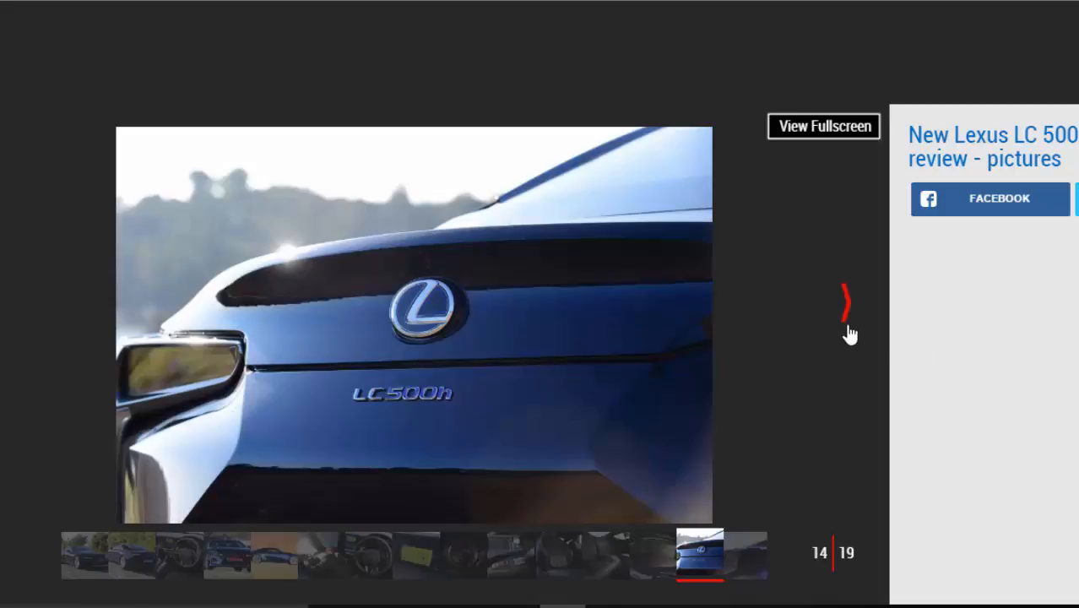
click(844, 300)
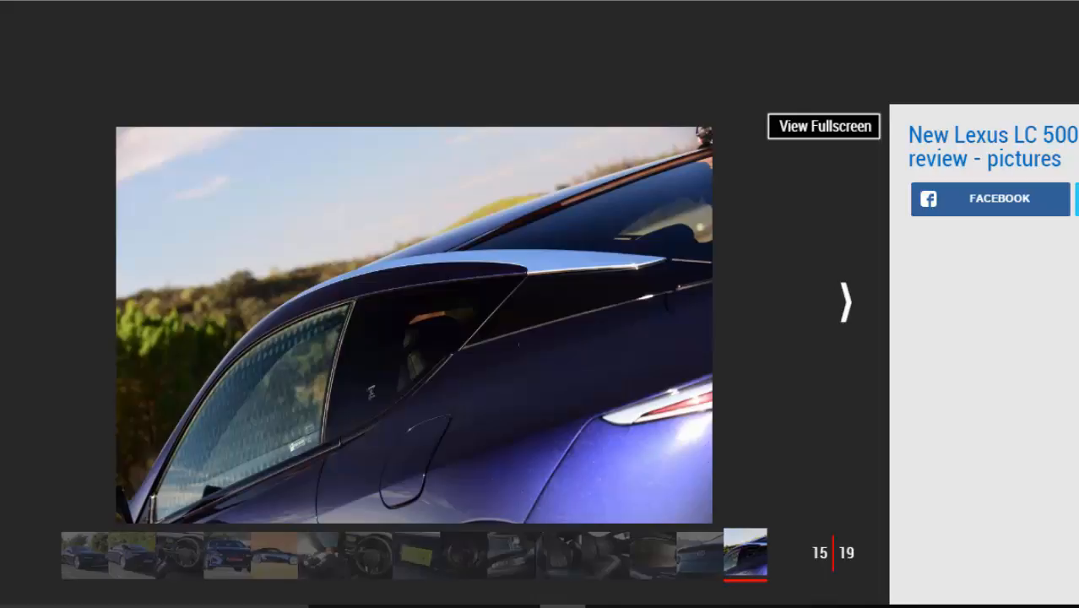
click(844, 301)
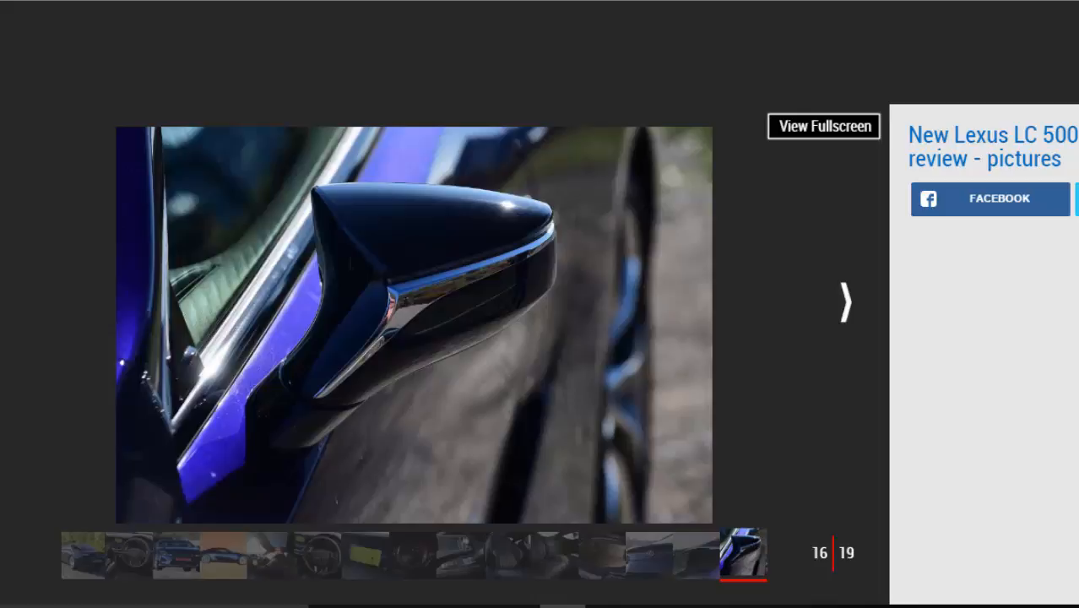
mouse_move(836, 272)
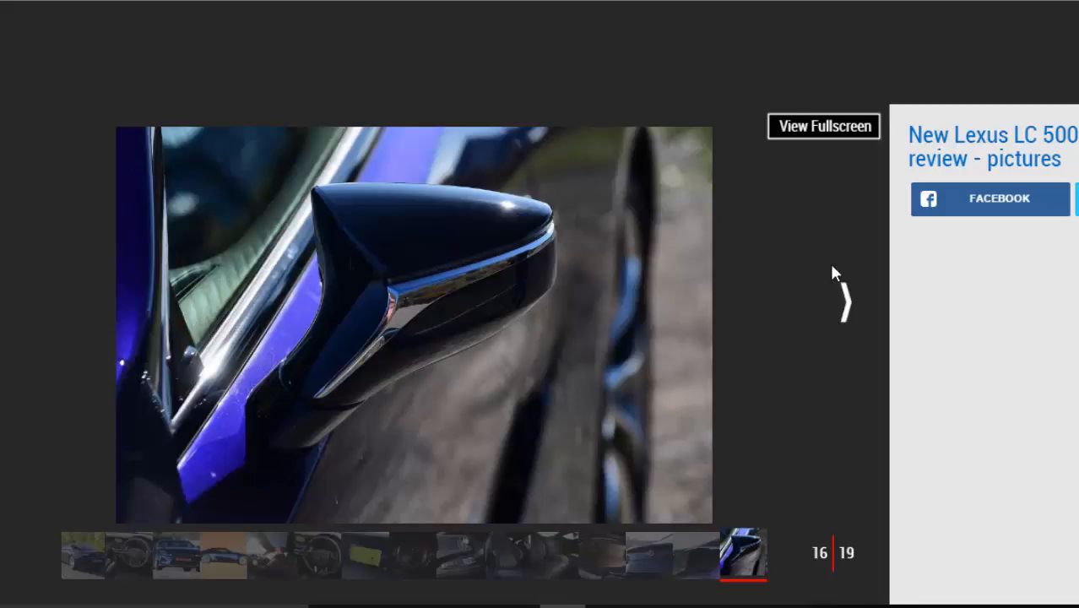
click(843, 302)
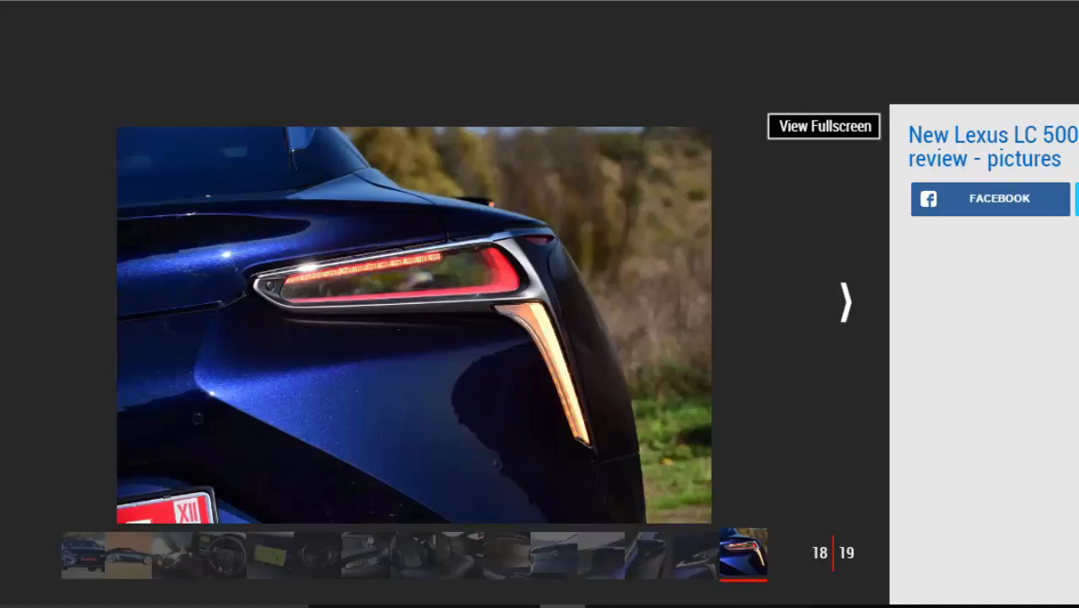
mouse_move(947, 239)
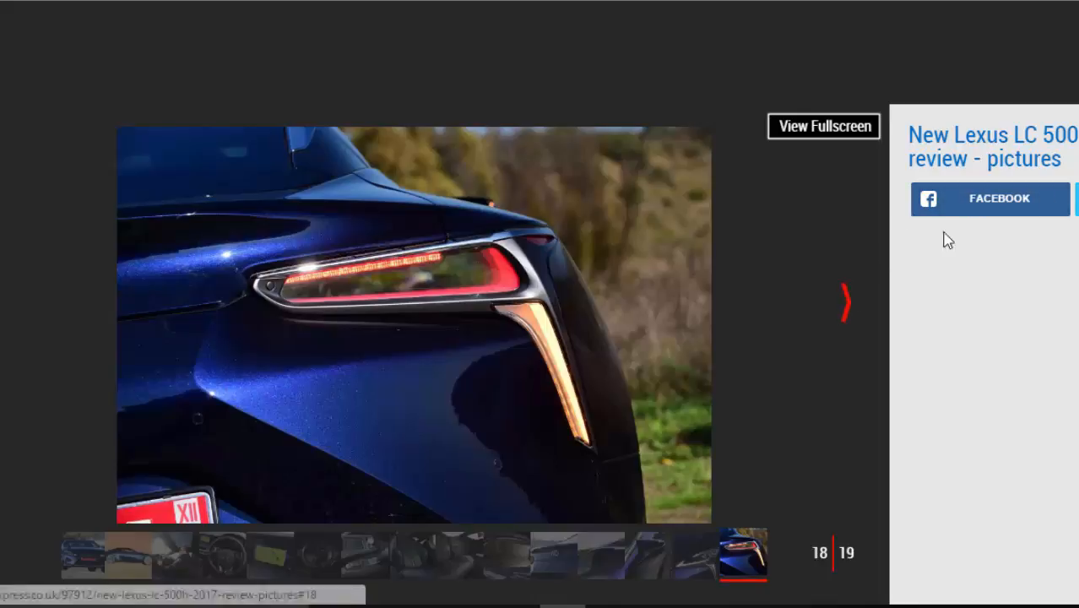
- Close the gallery and scroll the review article down toward the embedded video player
click(844, 302)
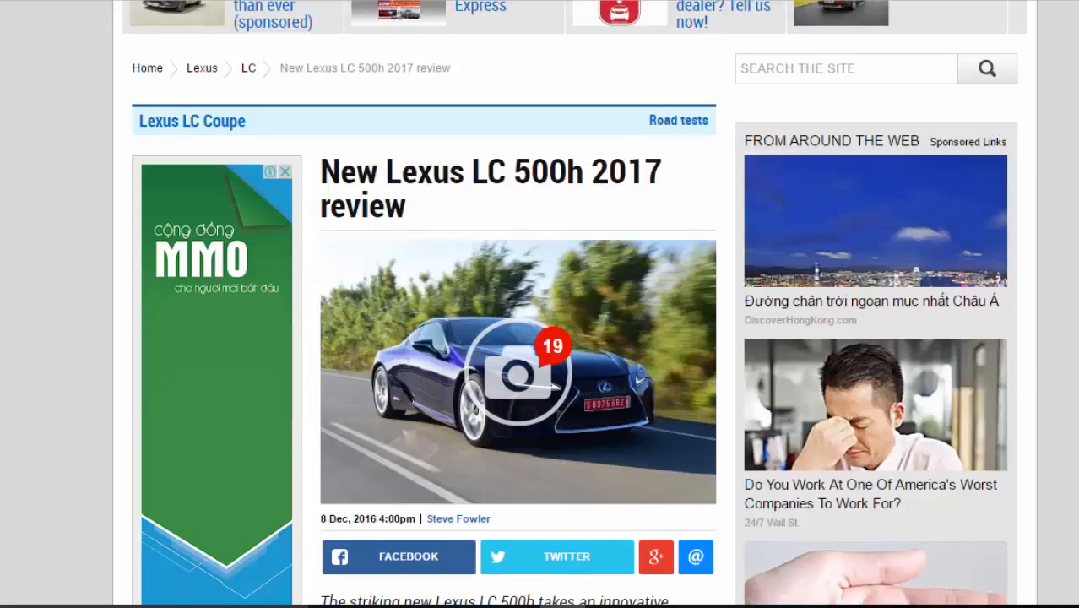
scroll(down, 3)
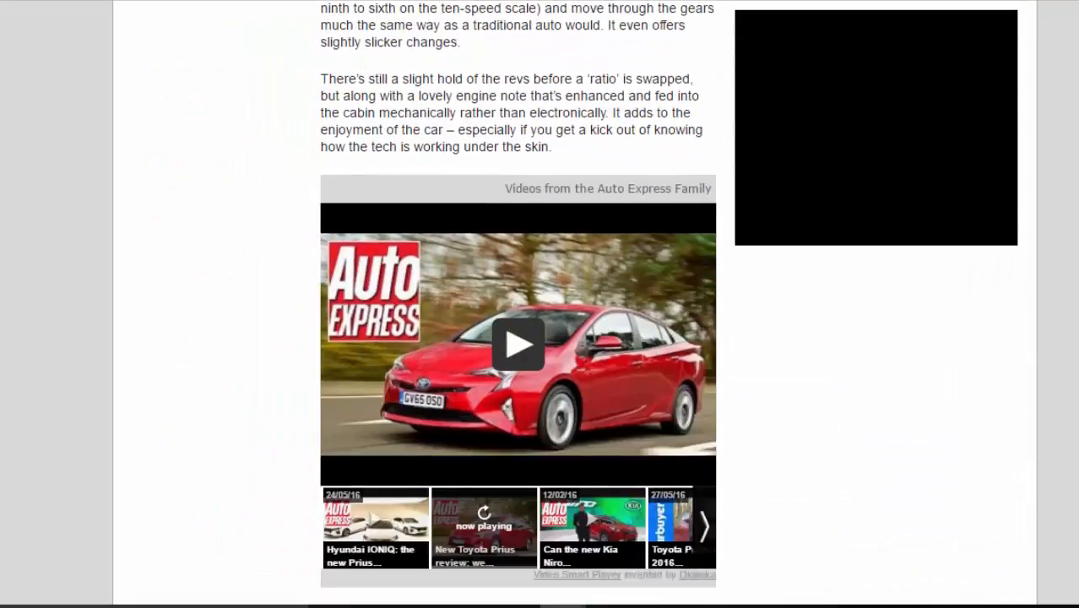